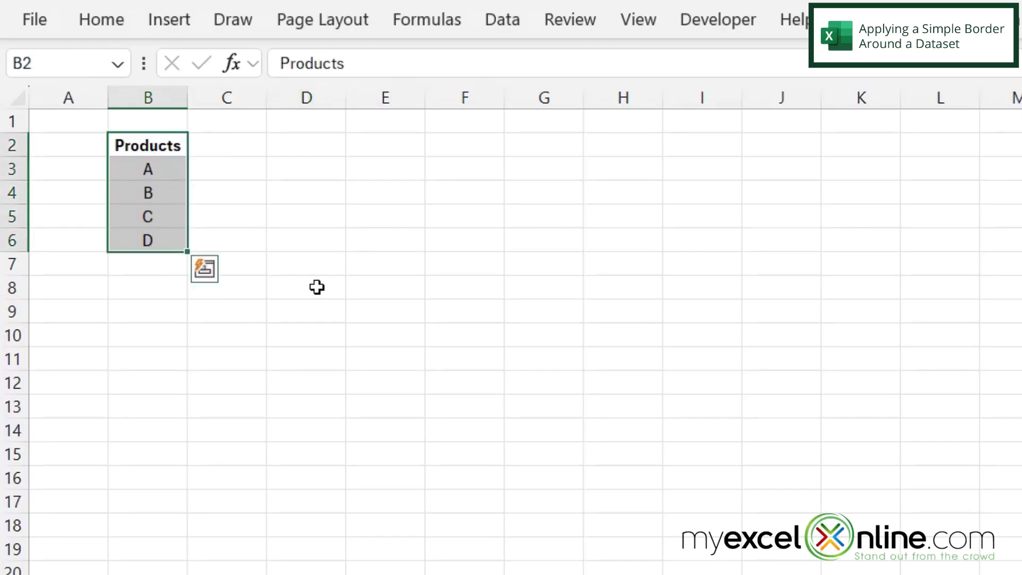
mouse_move(323, 269)
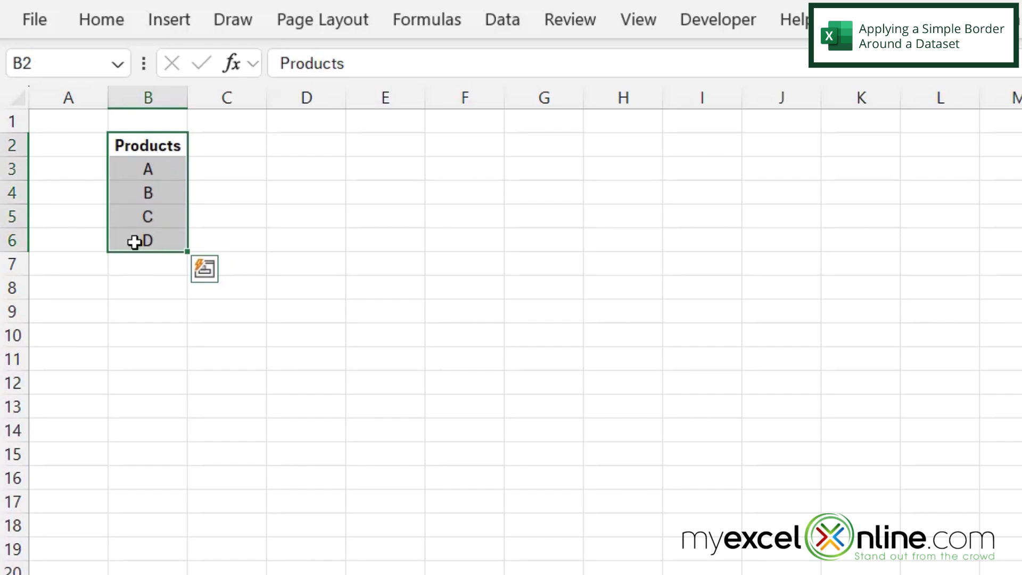
Step: Show the Home ribbon with the cell formatting options for the selected B2:B6
left_click(101, 20)
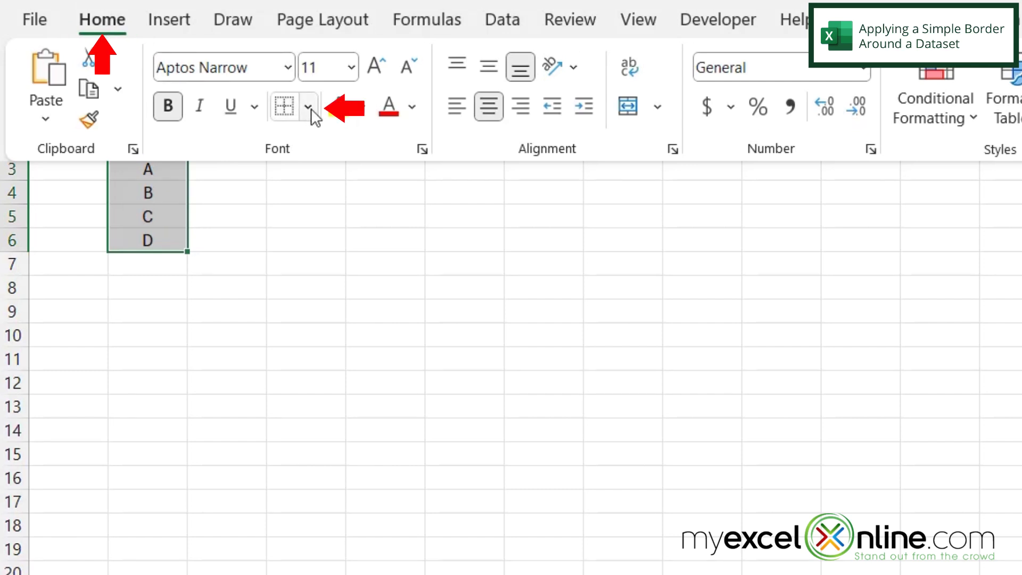
mouse_move(308, 106)
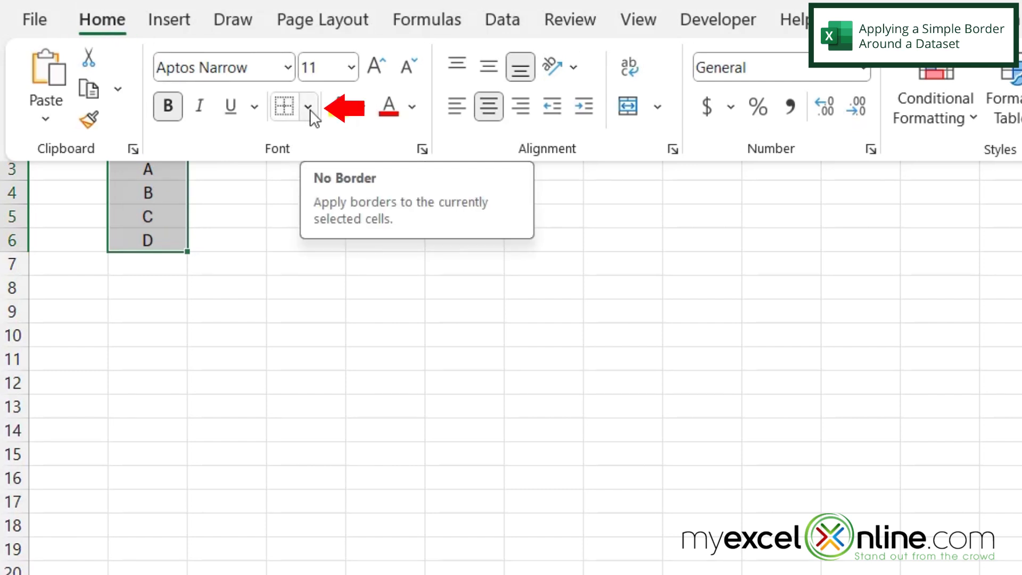
Step: Put a thin Outside Borders outline around the Products list B2:B6
left_click(308, 106)
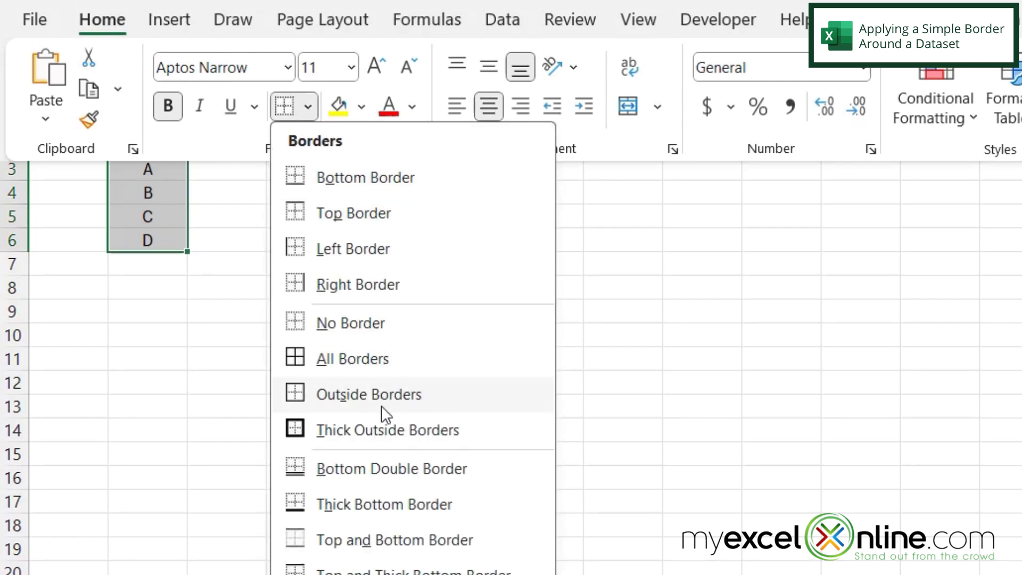
mouse_move(369, 394)
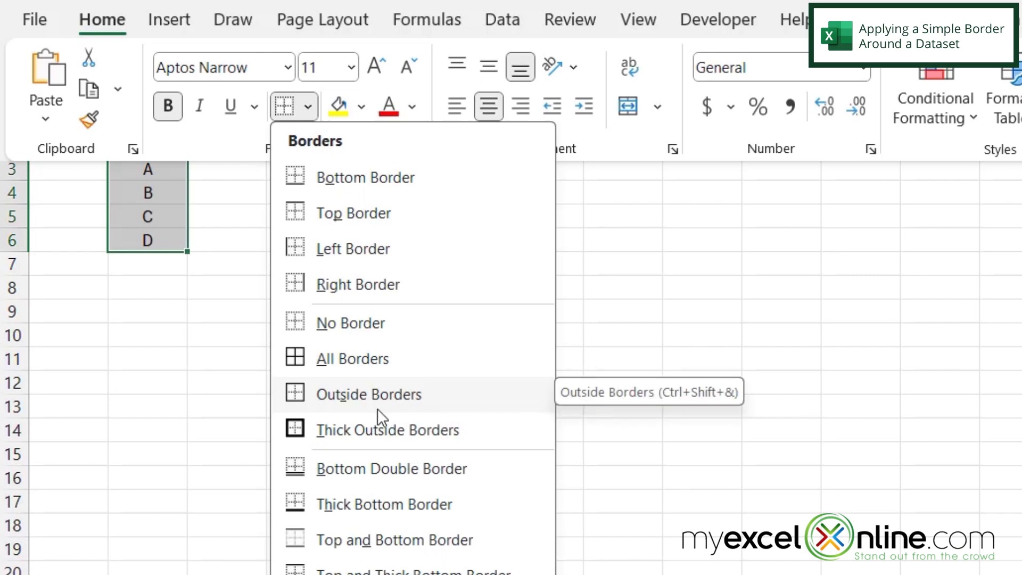
left_click(367, 394)
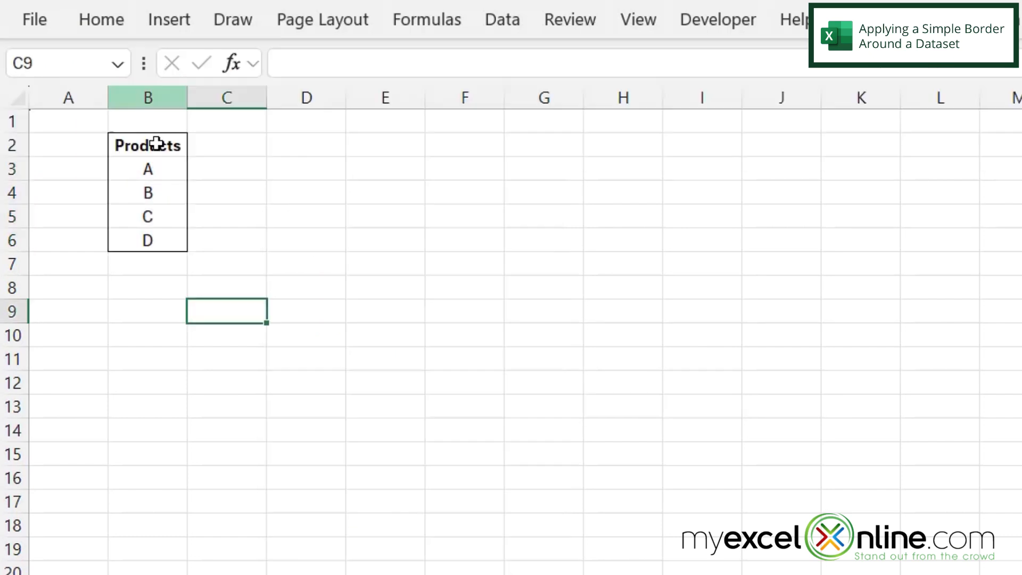
mouse_move(158, 283)
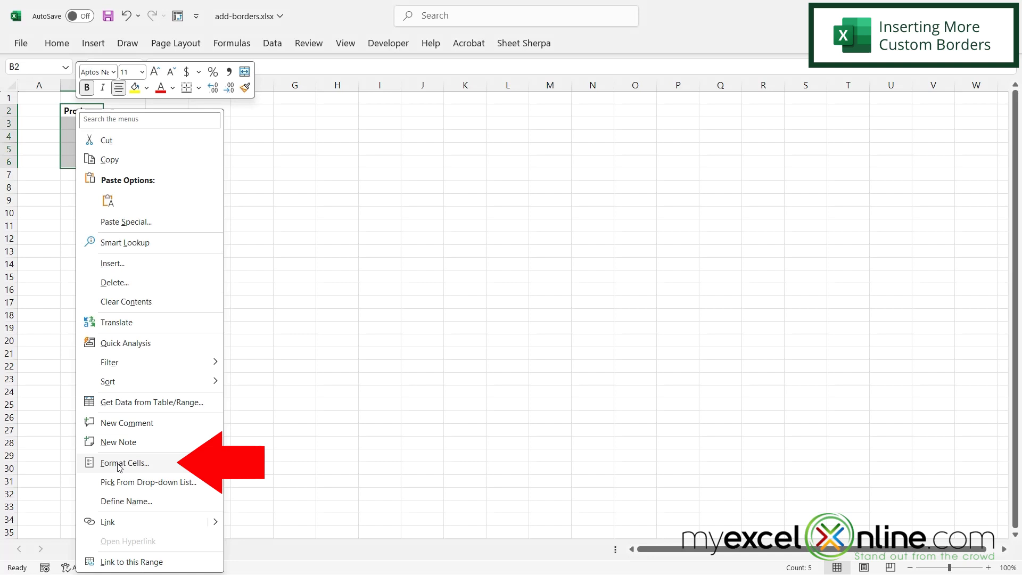
Step: Bring up Format Cells at its Border settings for the selected Products list
left_click(123, 463)
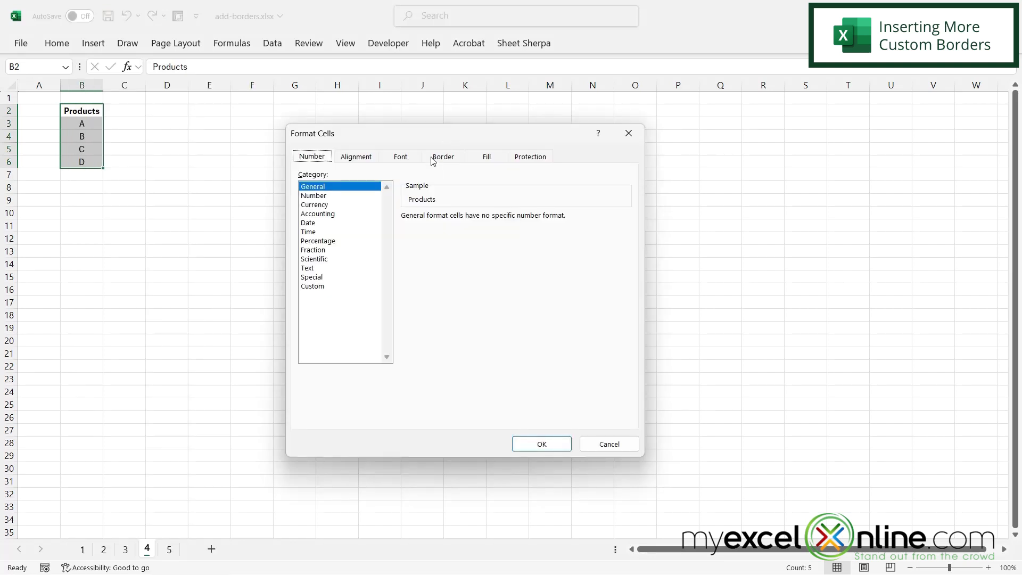
left_click(443, 156)
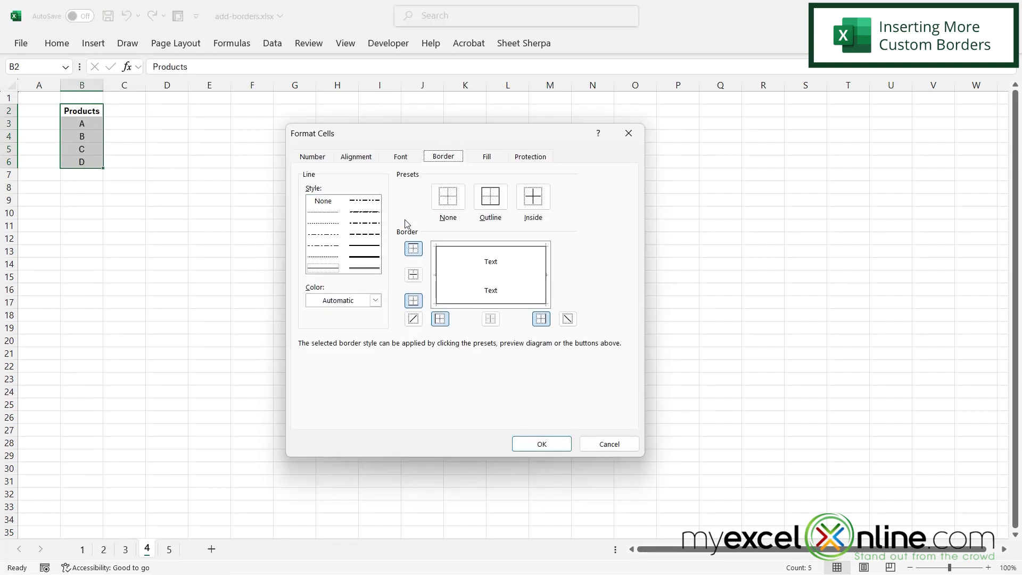
Step: Add a thin inside horizontal line between the cells and pick a heavier line style
left_click(534, 196)
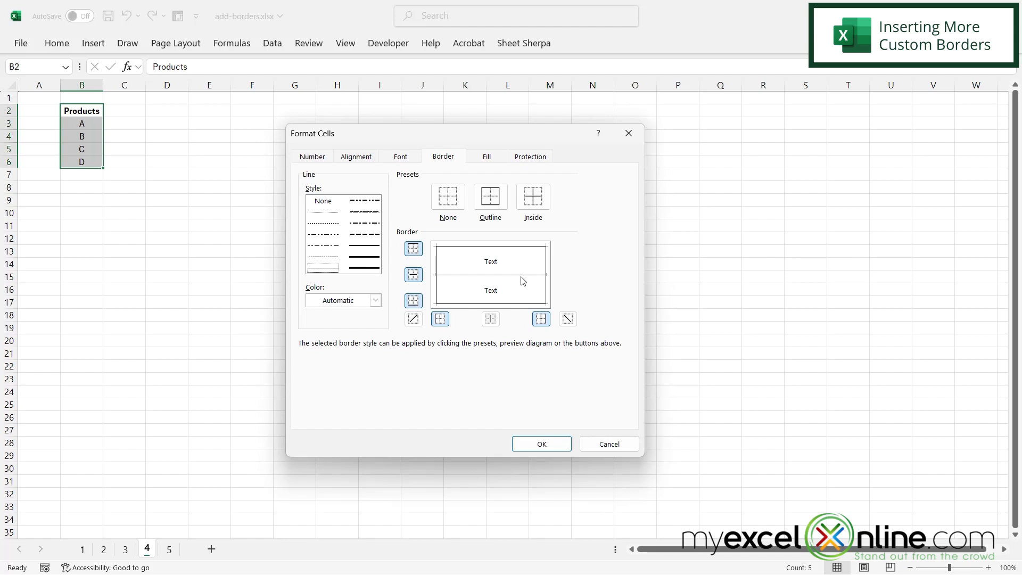
left_click(489, 198)
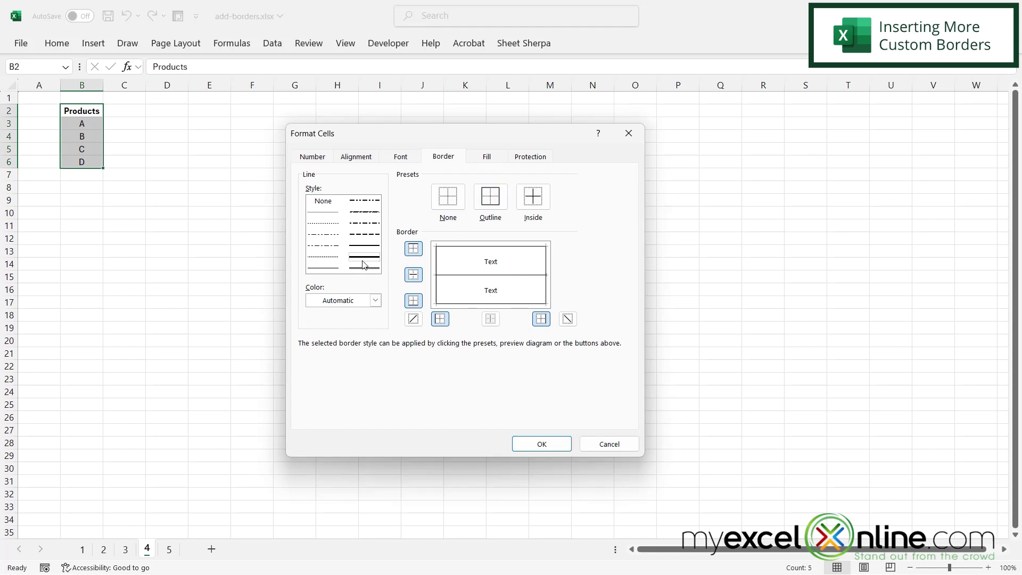
Step: Apply a thick outline around B2:B6 and confirm the border settings with OK
left_click(489, 197)
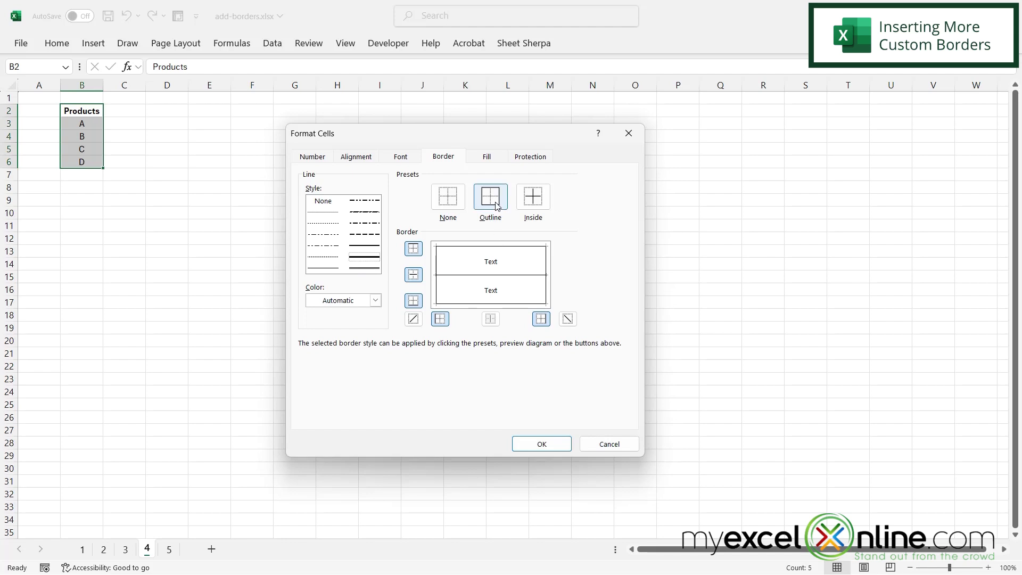
left_click(490, 197)
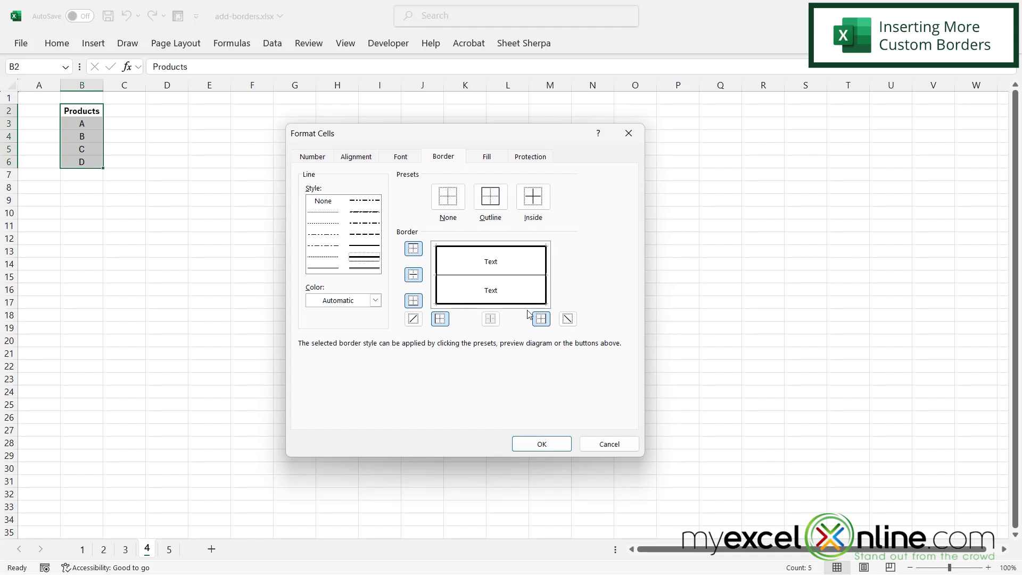
mouse_move(458, 281)
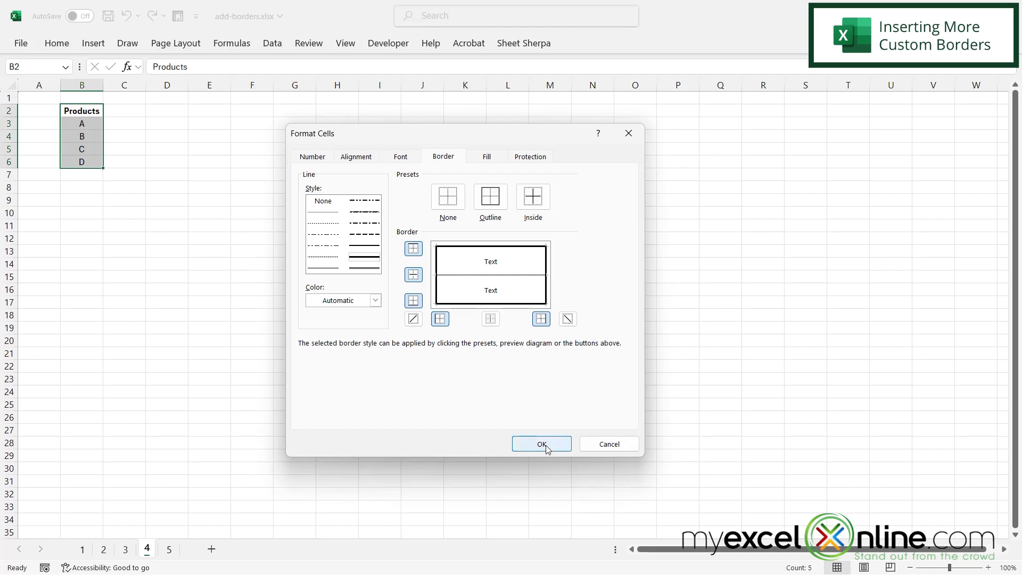
left_click(541, 444)
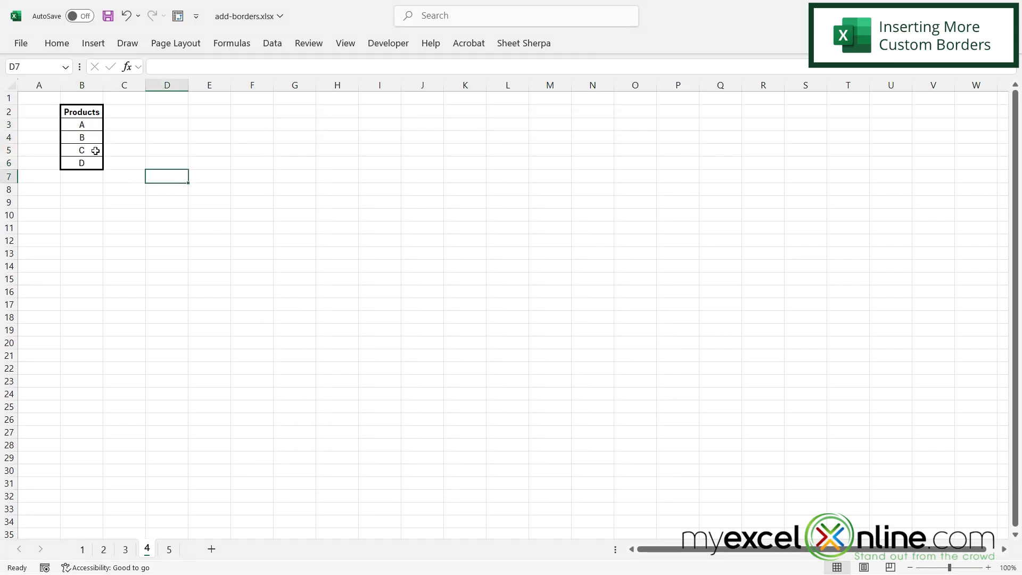